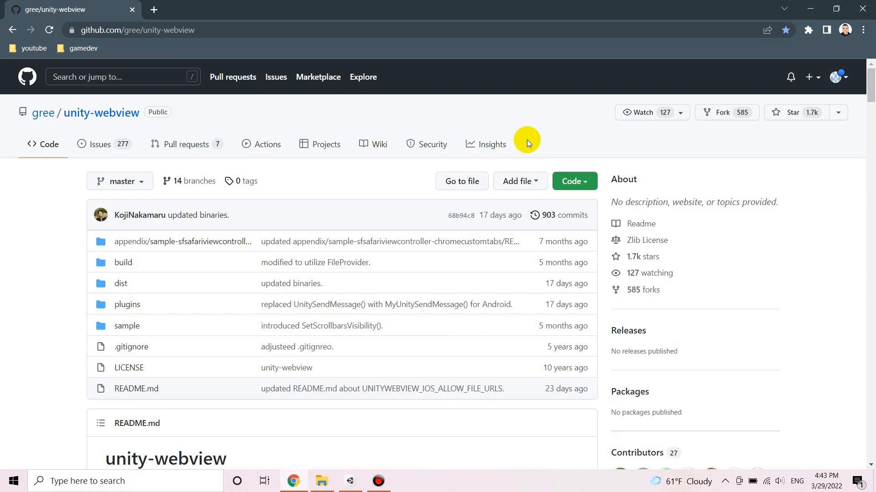
mouse_move(528, 147)
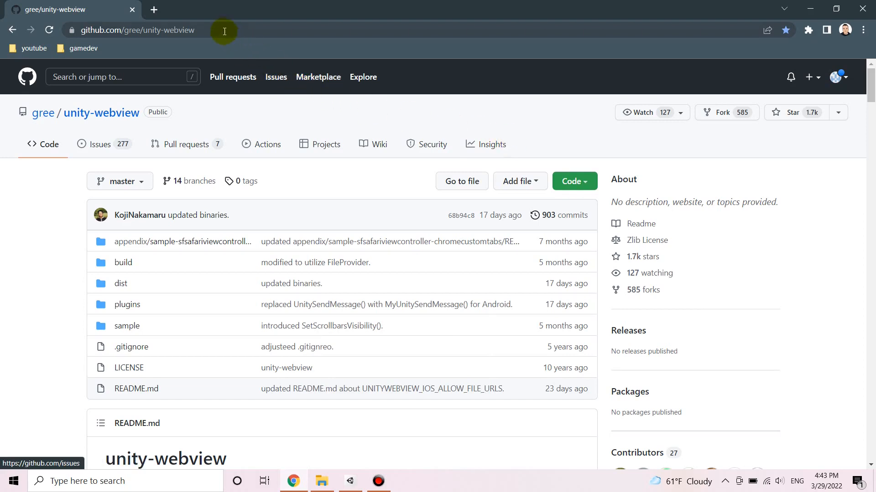
Step: Download the unity-webview repository from GitHub as a ZIP archive via Code > Download ZIP
left_click(224, 30)
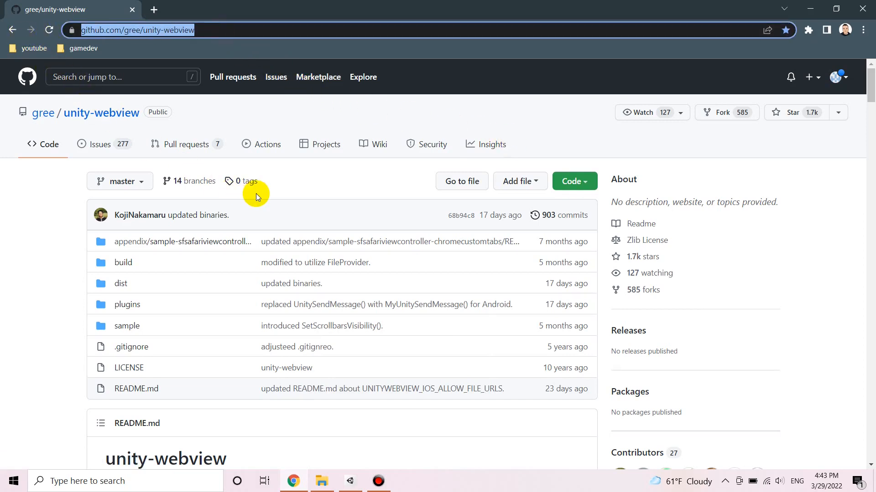
mouse_move(166, 221)
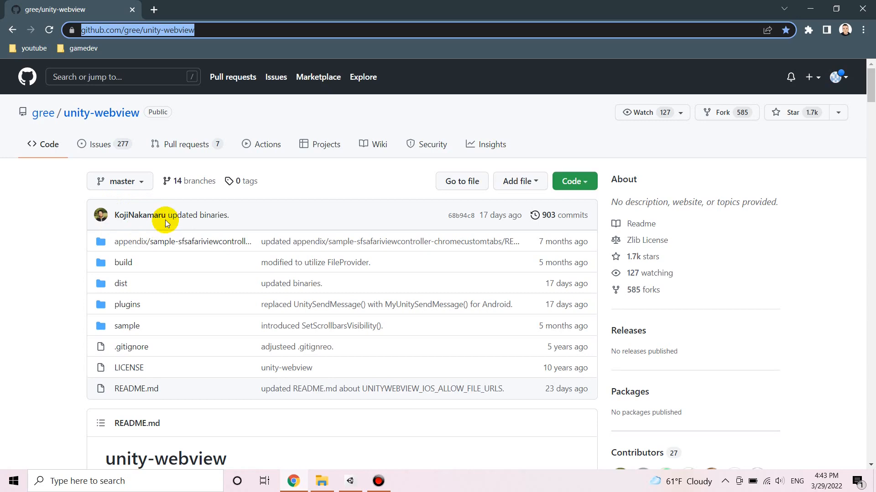
mouse_move(102, 222)
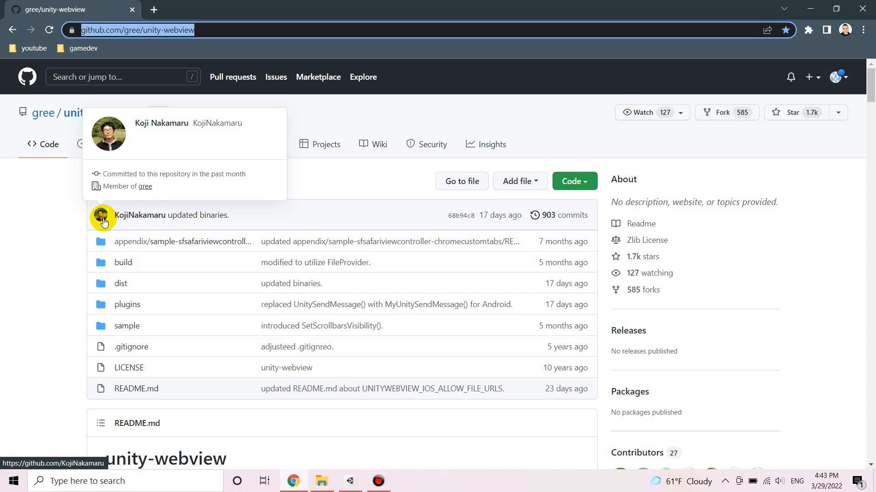
left_click(574, 181)
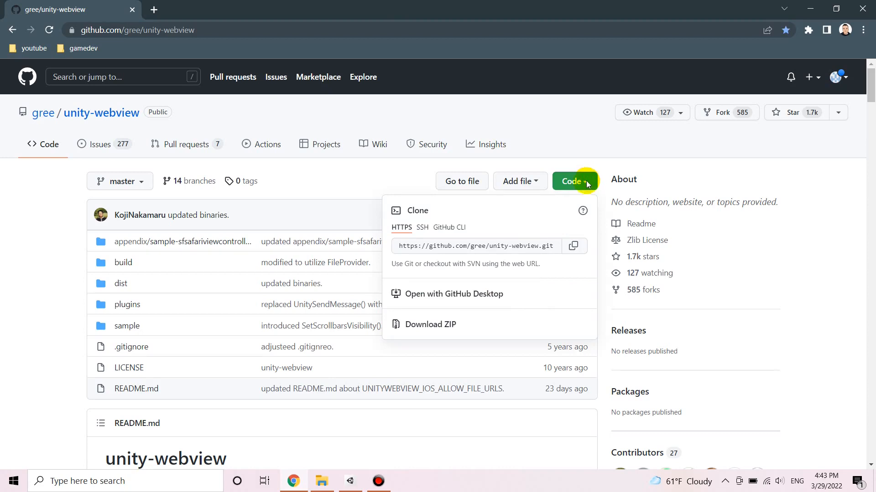
left_click(449, 324)
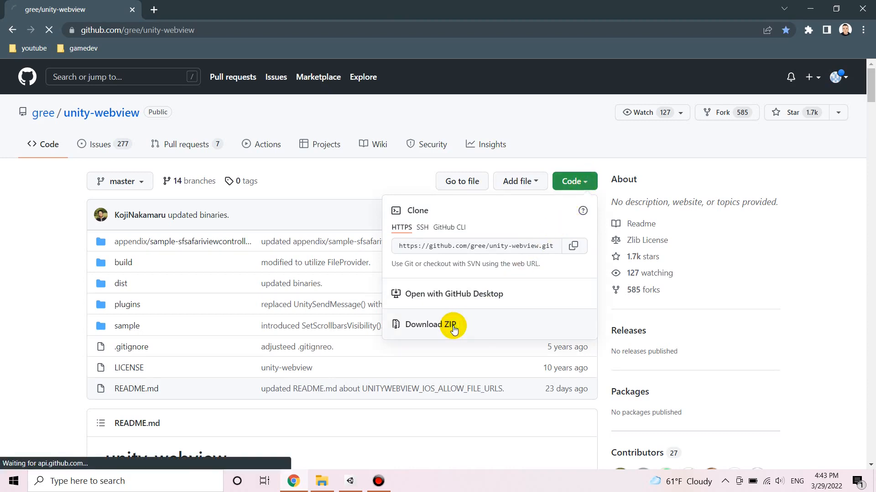
left_click(453, 325)
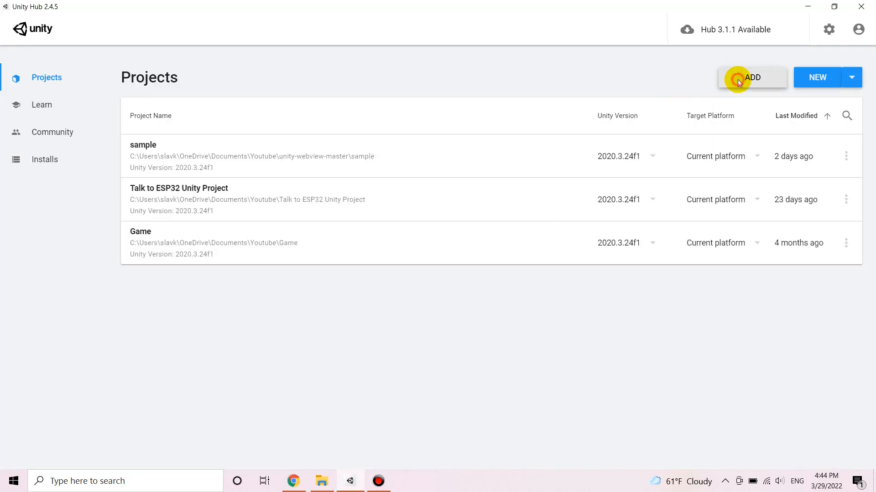
Step: Add Downloads > unity-webview-master > sample as an existing project in Unity Hub
left_click(752, 77)
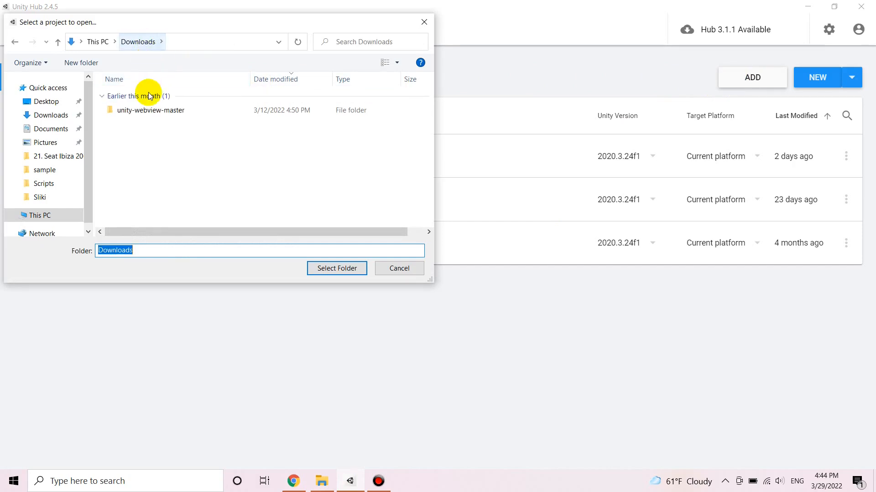
double_click(150, 110)
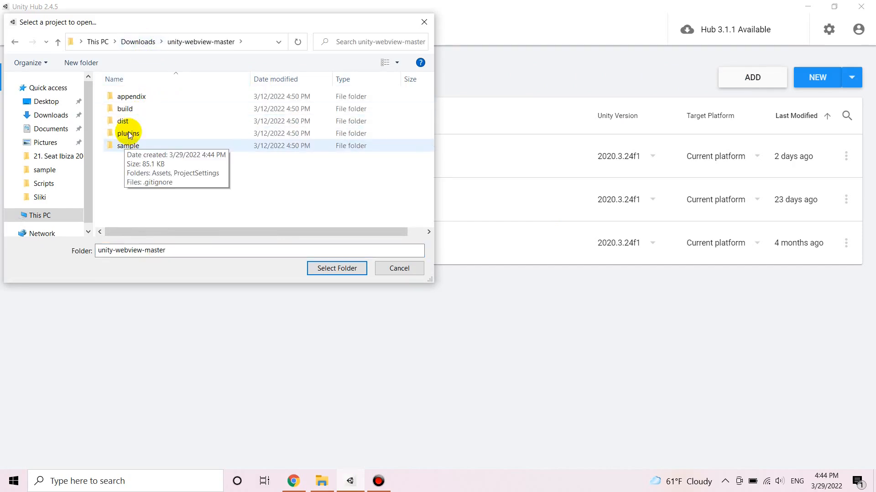
double_click(127, 145)
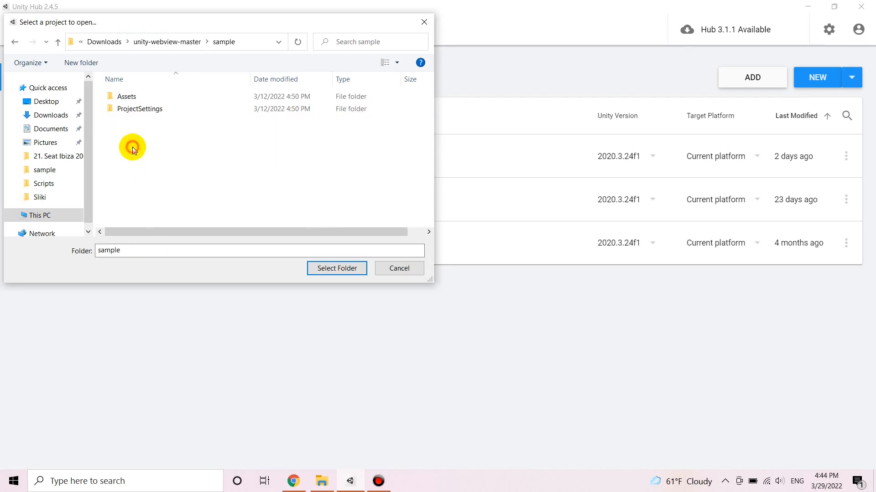
left_click(336, 268)
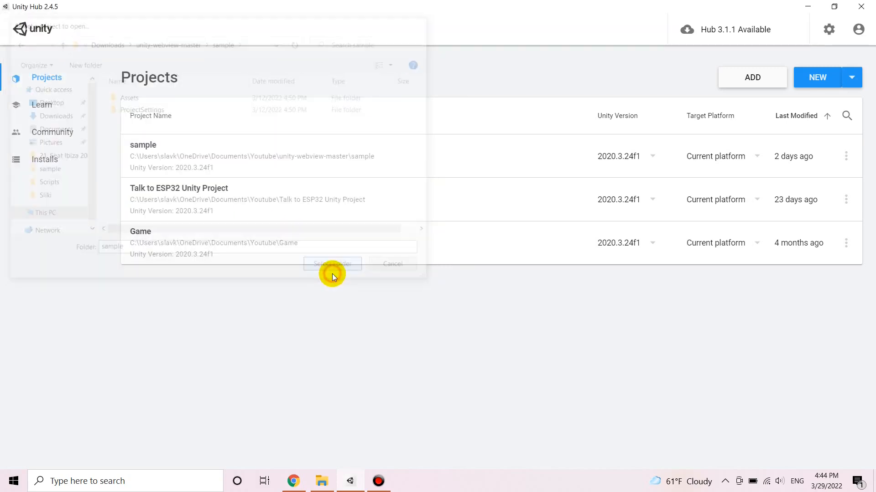
left_click(332, 264)
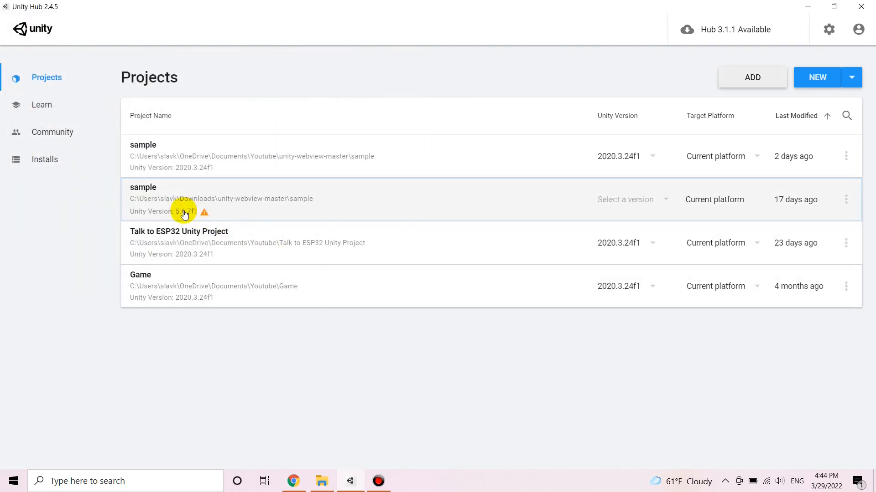
mouse_move(203, 212)
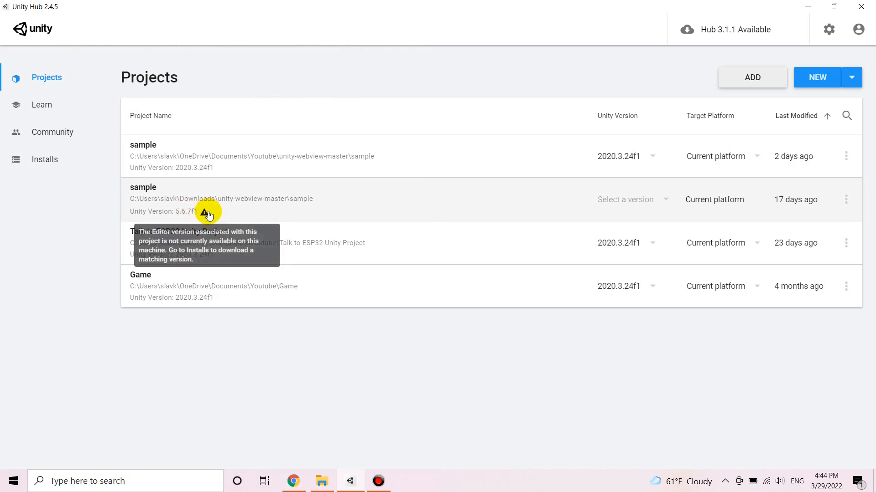
mouse_move(231, 201)
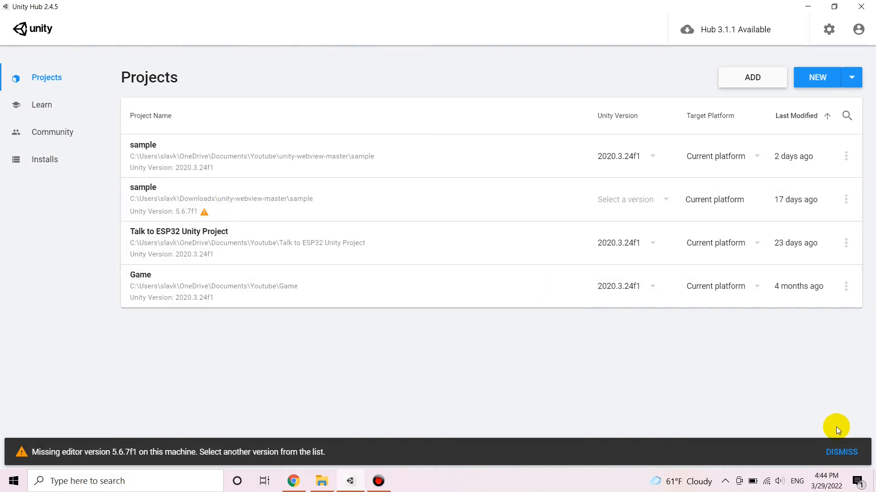
Step: Upgrade and open the project in Unity 2020.3.24f1, then view the console's missing WebViewObject errors
left_click(841, 452)
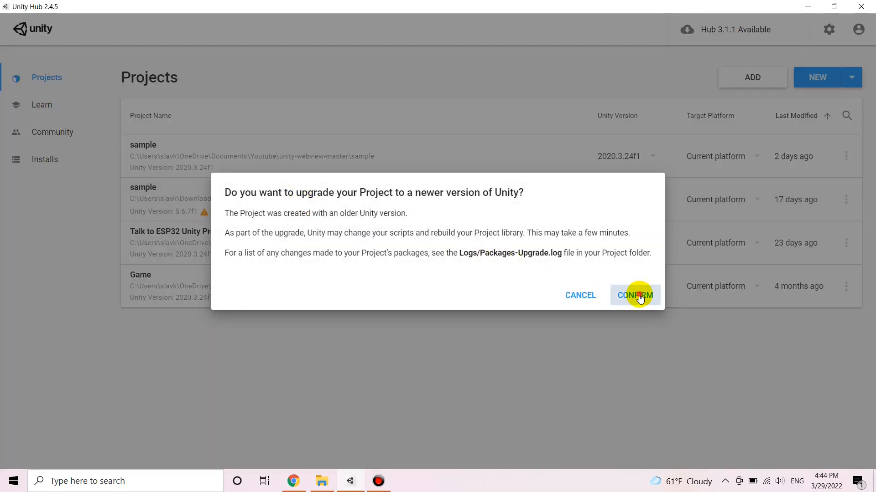
left_click(635, 295)
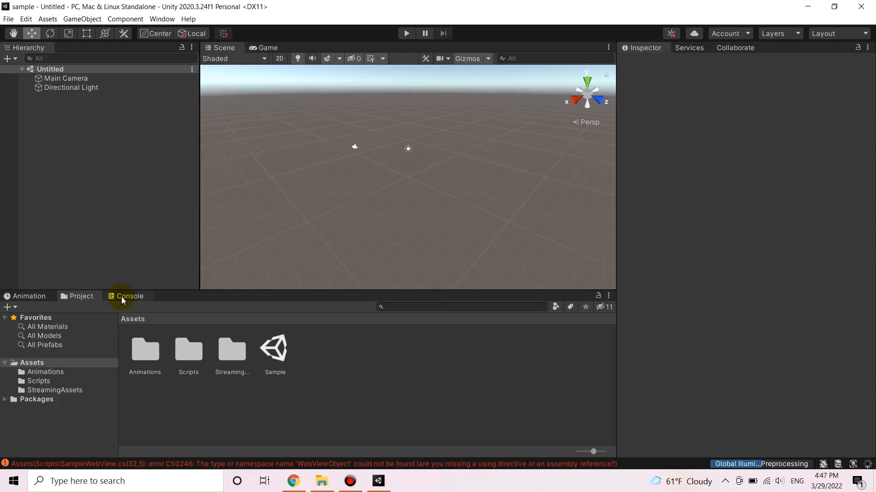
left_click(129, 296)
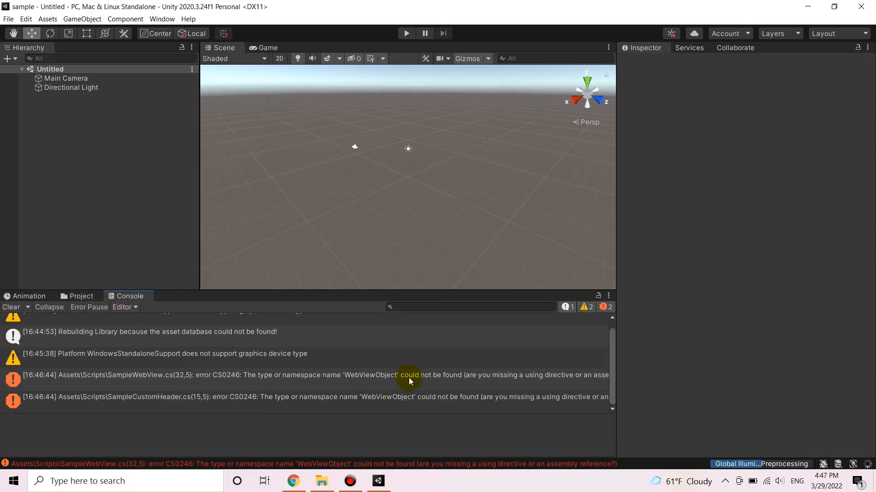
mouse_move(587, 379)
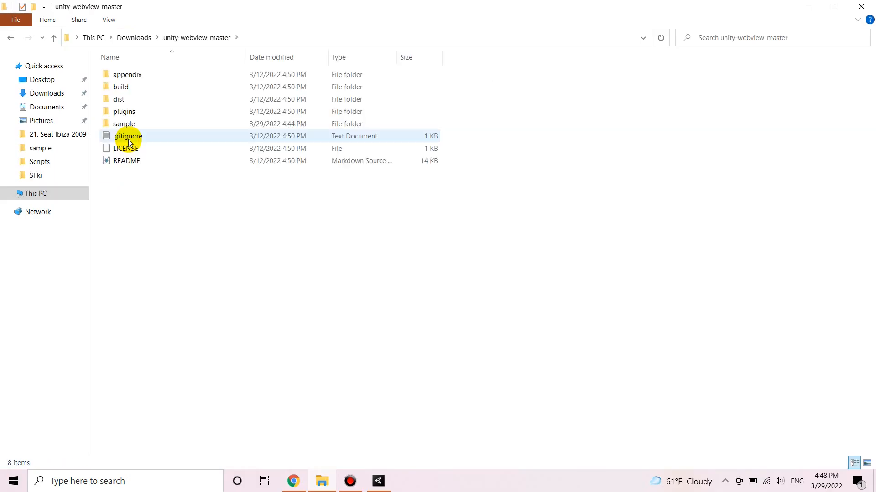
Step: Import all files from dist/unity-webview.unitypackage so the WebViewObject console errors clear
double_click(120, 99)
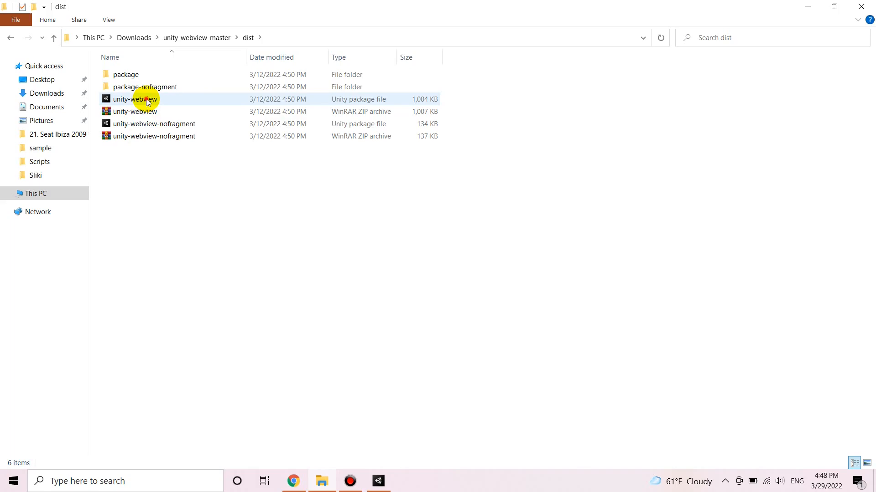
double_click(139, 99)
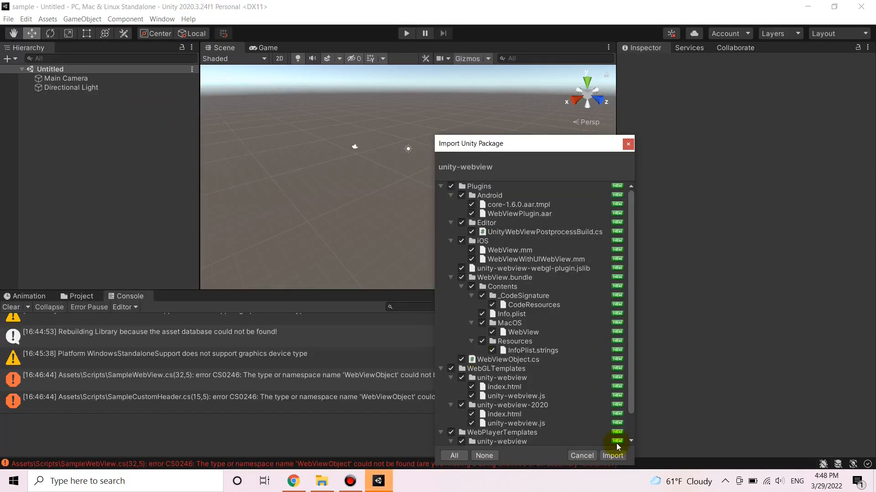
left_click(612, 456)
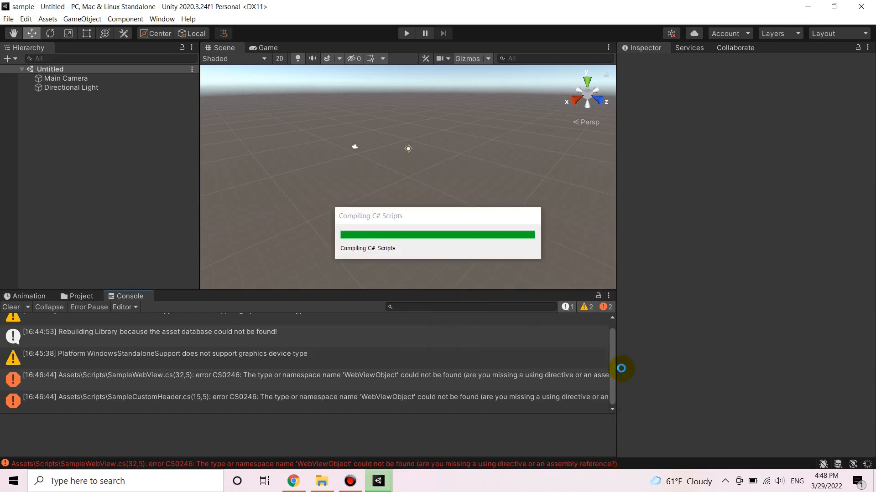
left_click(9, 19)
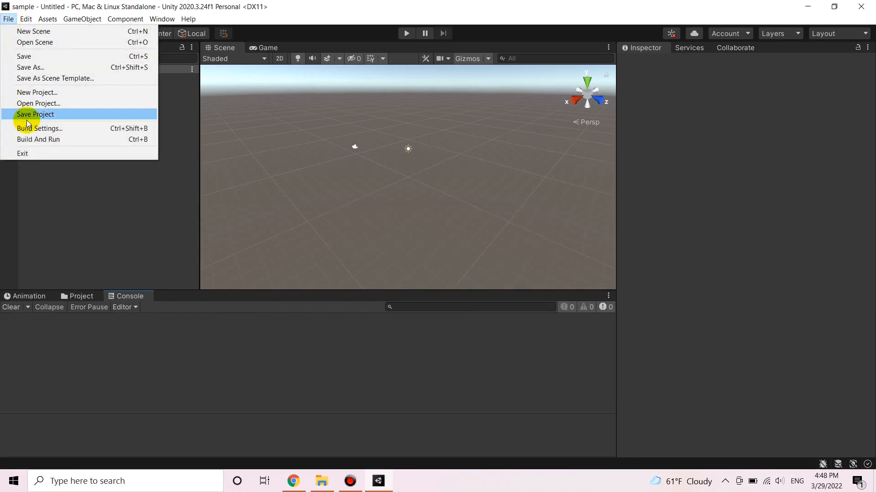
Step: In Build Settings, switch the build target platform to Android
left_click(38, 127)
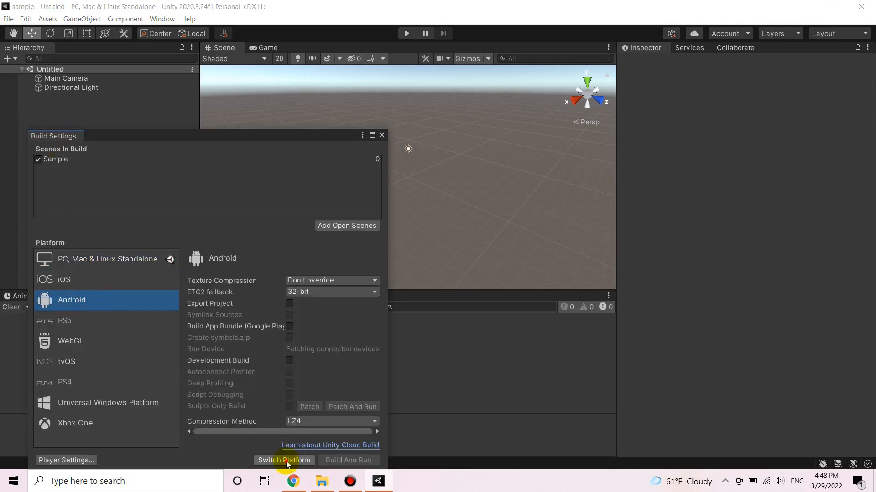
left_click(283, 460)
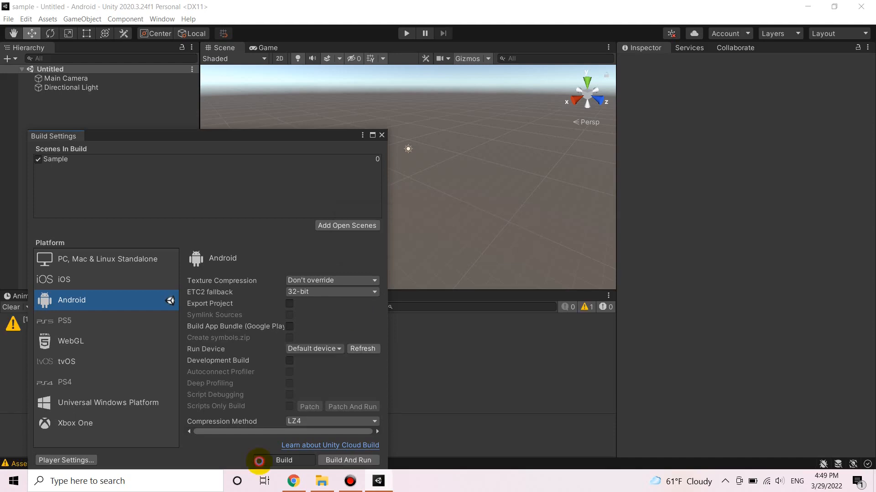
Step: Build the Android APK, saving it as example1 in the sample project folder
left_click(283, 460)
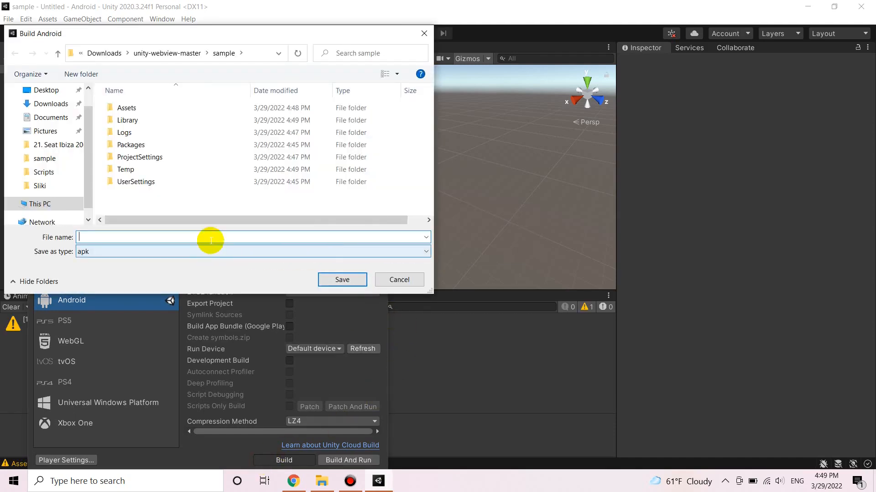
type("example1")
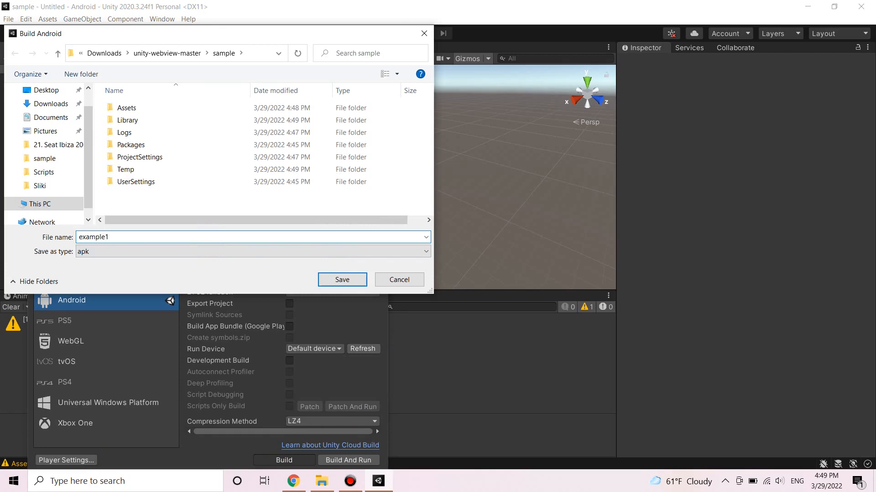
left_click(342, 280)
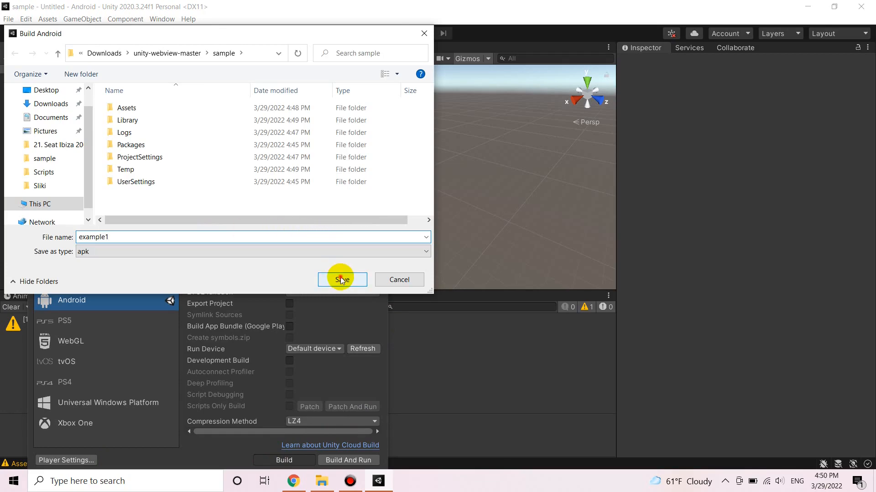
left_click(342, 280)
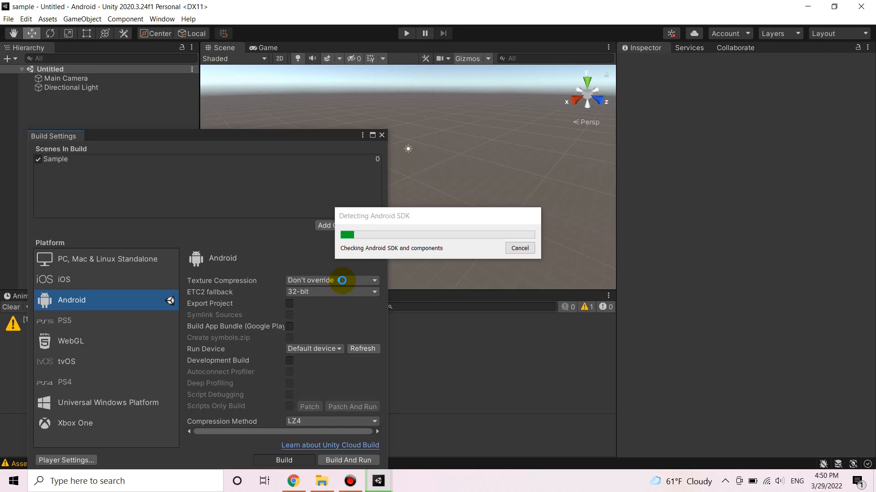